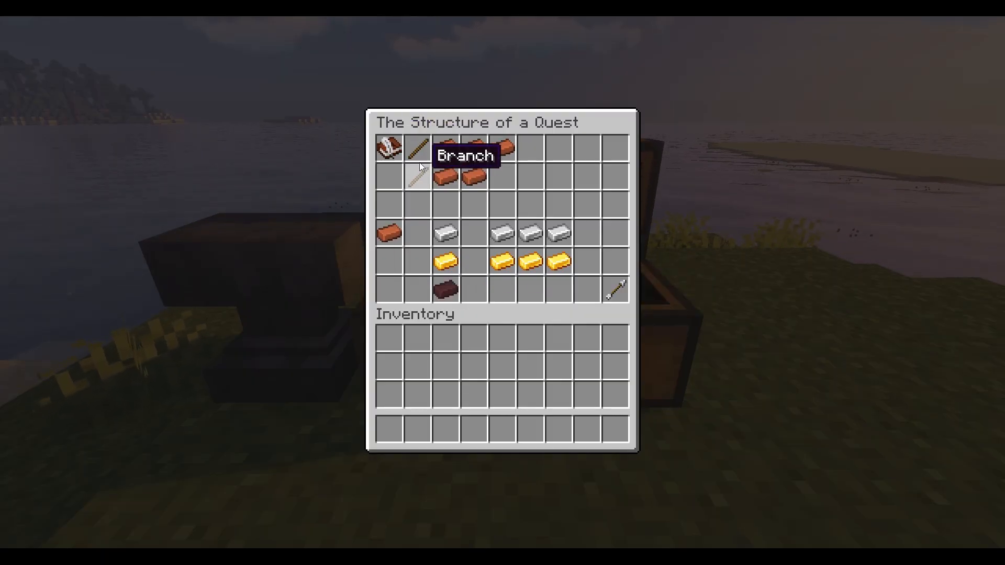
mouse_move(440, 152)
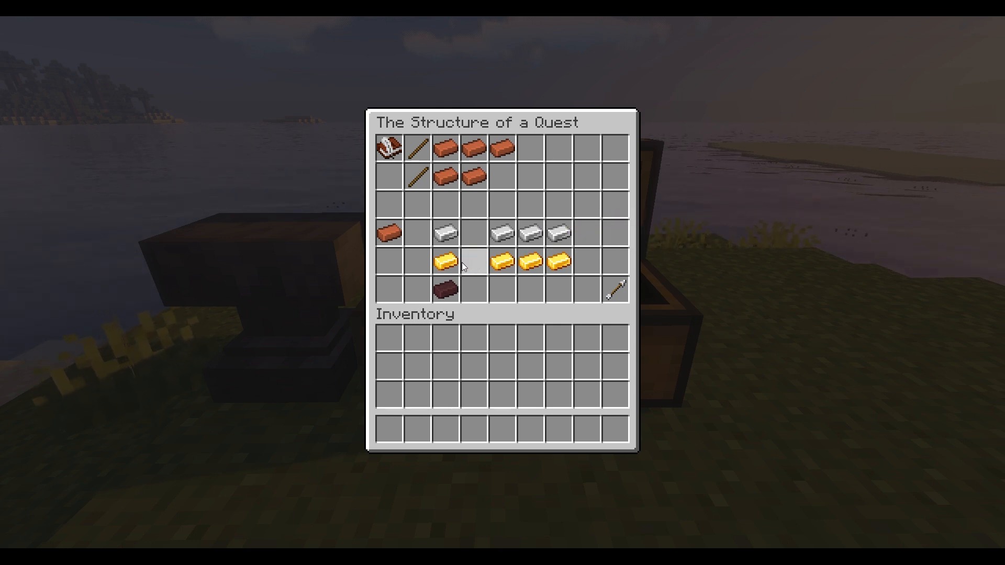
mouse_move(447, 264)
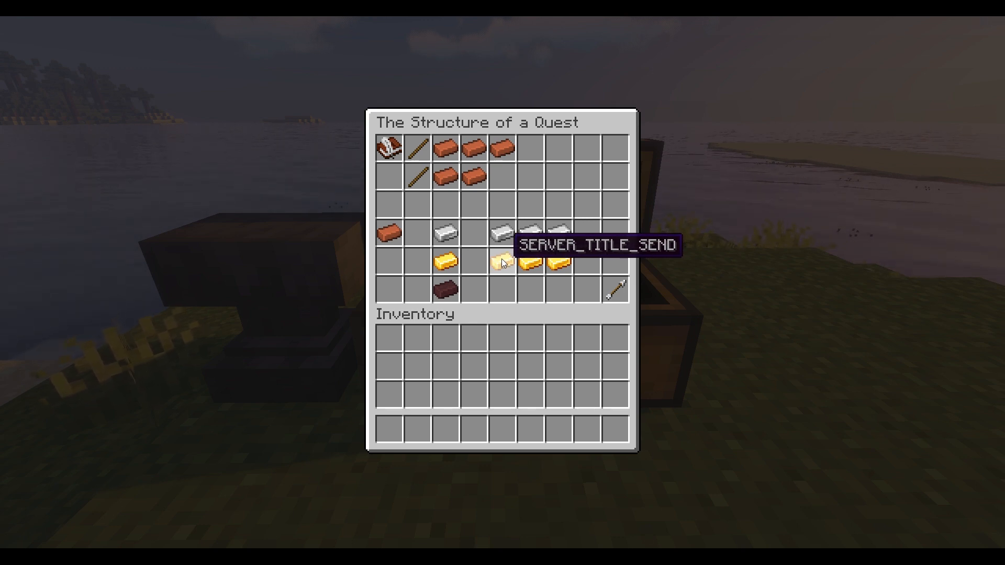
mouse_move(532, 263)
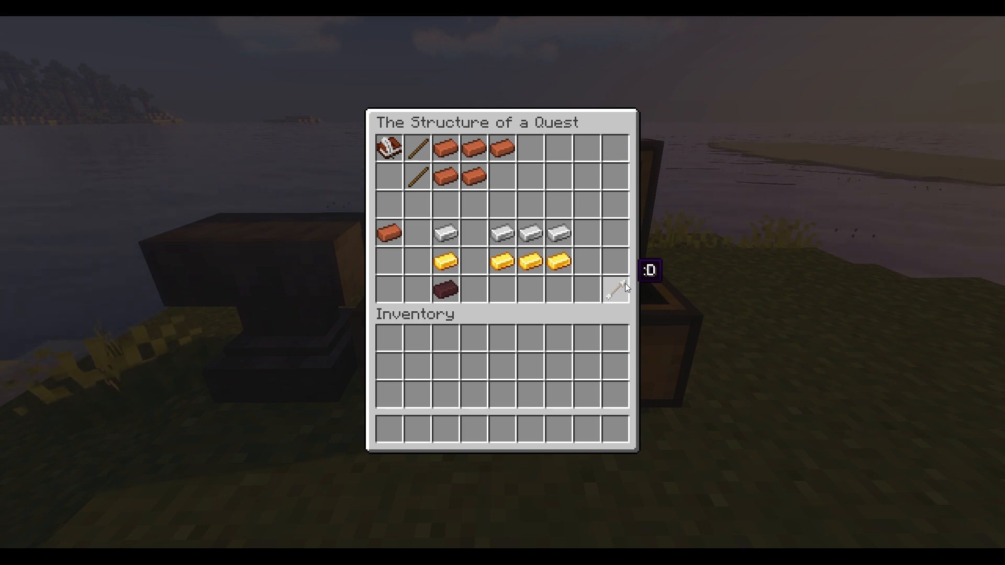
mouse_move(617, 295)
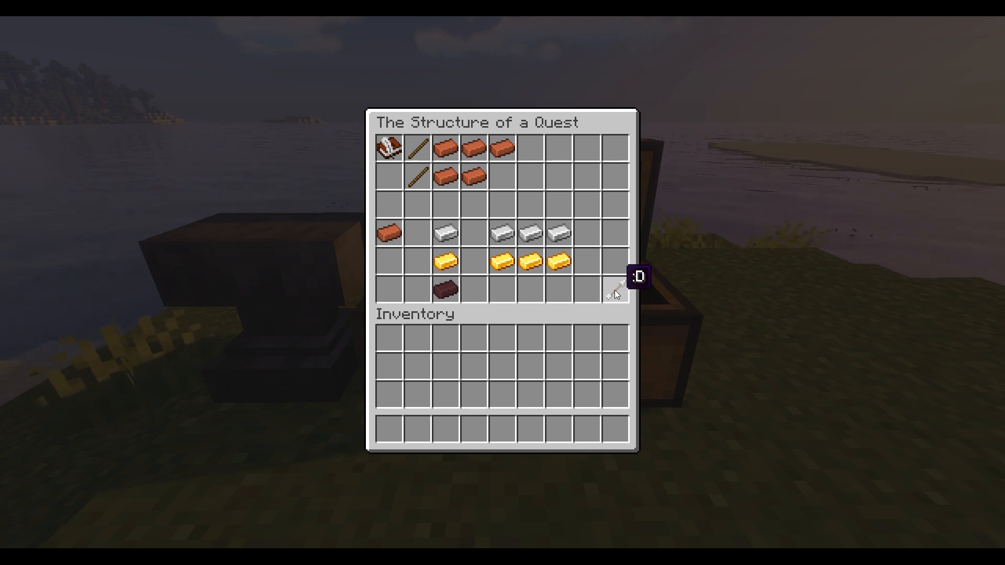
Rename name_here to 'Jump', adding starts_directly: true, starts_at: [object_name] and objects:.
key("Escape")
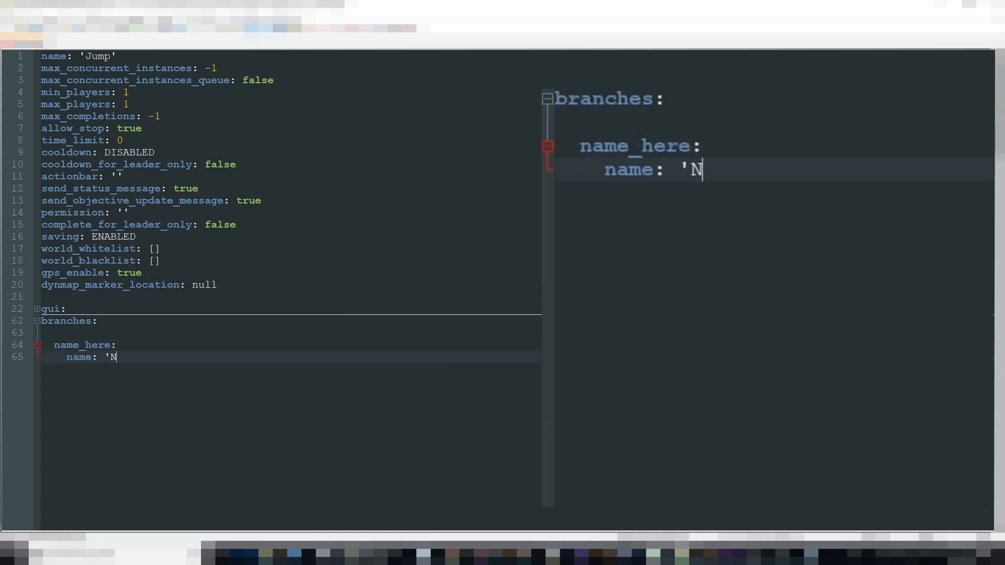
type("ame on the second line'")
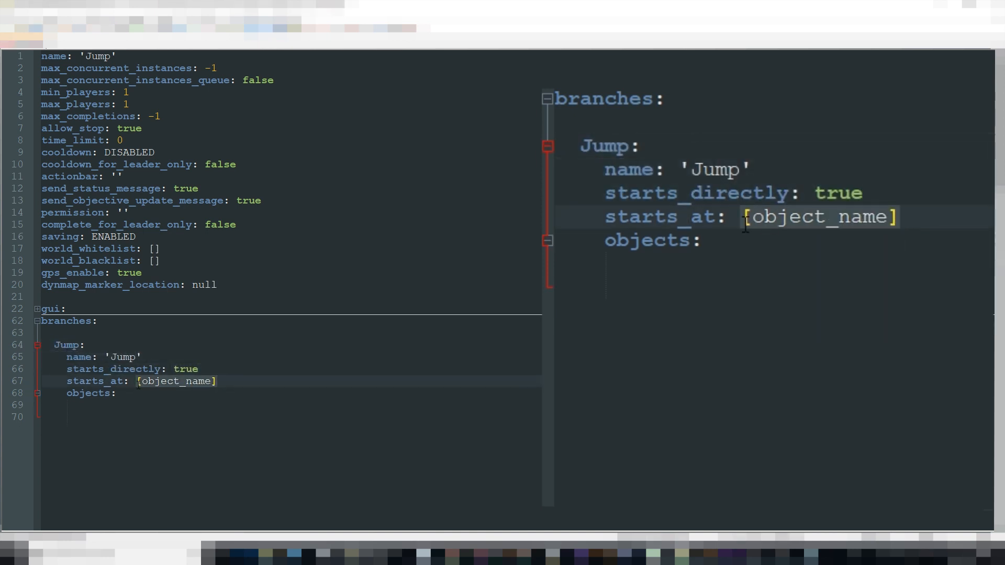
Start the branch at JumpTwice, defined as type PLAYER_JUMP with amount '2'.
type("JumpTwice")
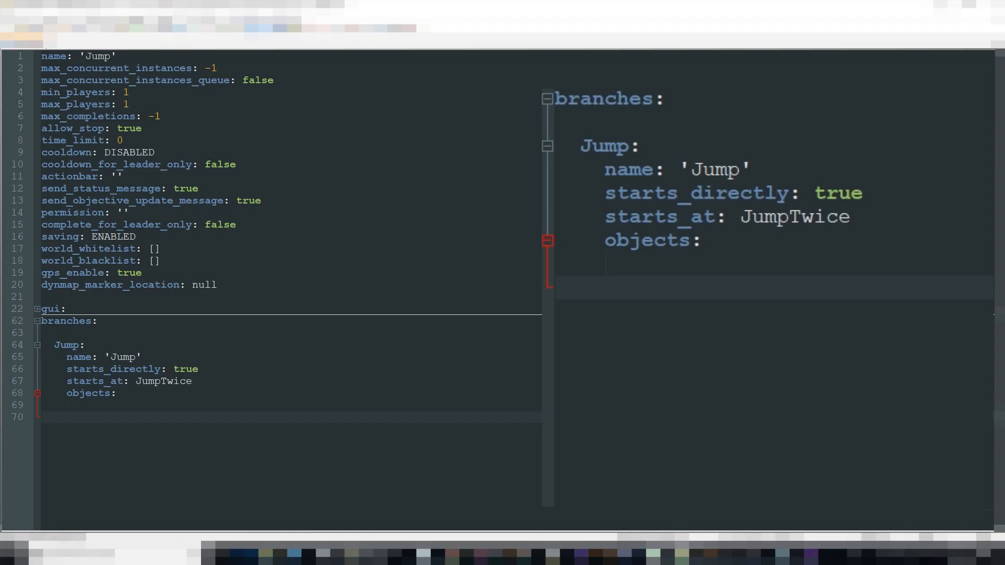
type("JumpTwice:\\n  type: PLAYER_JUMP\\n amount")
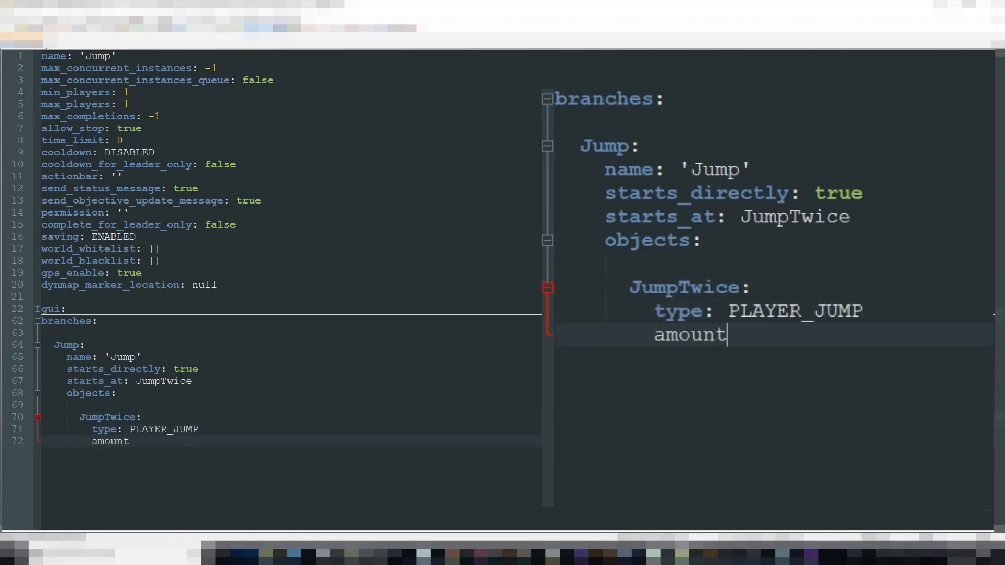
type(": '2'")
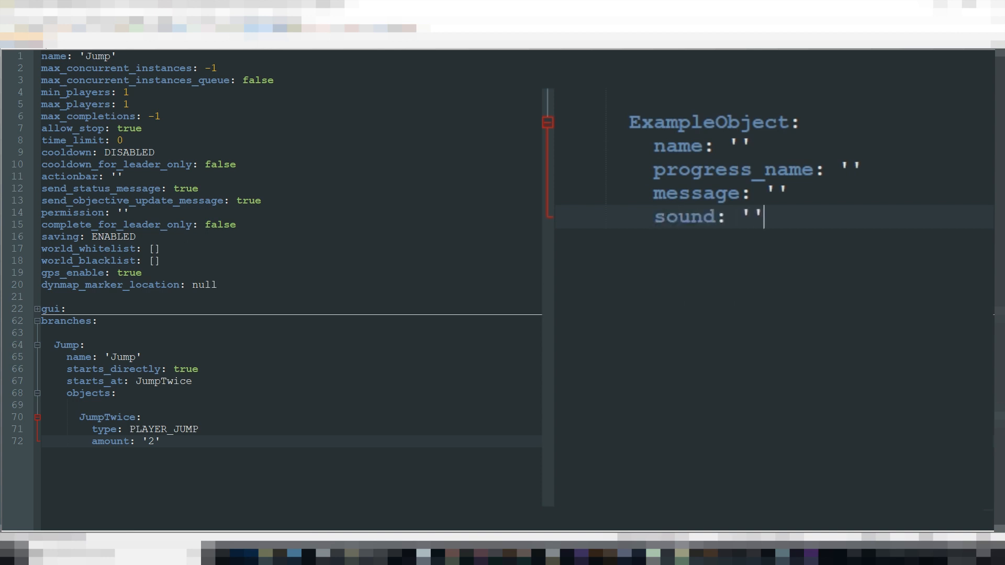
Fill the ExampleObject template fields, trying several goto values before settling on QUEST_FAIL.
type("o")
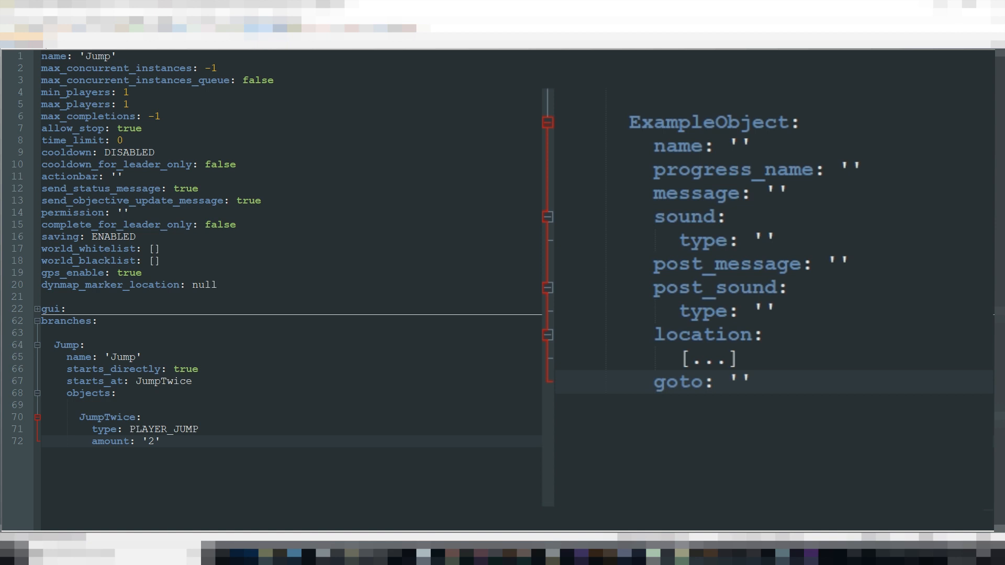
type("OBJECT J")
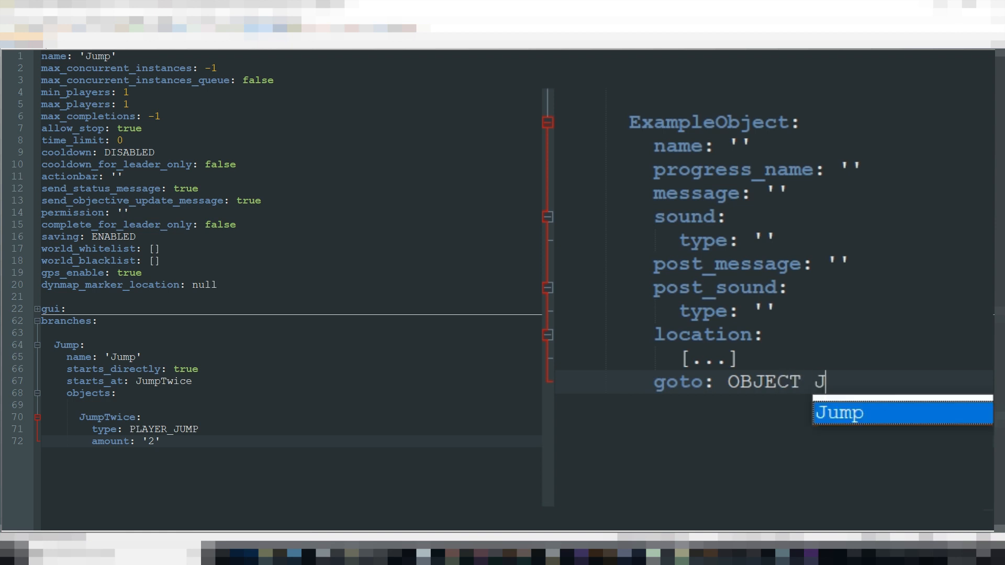
type("umpThr")
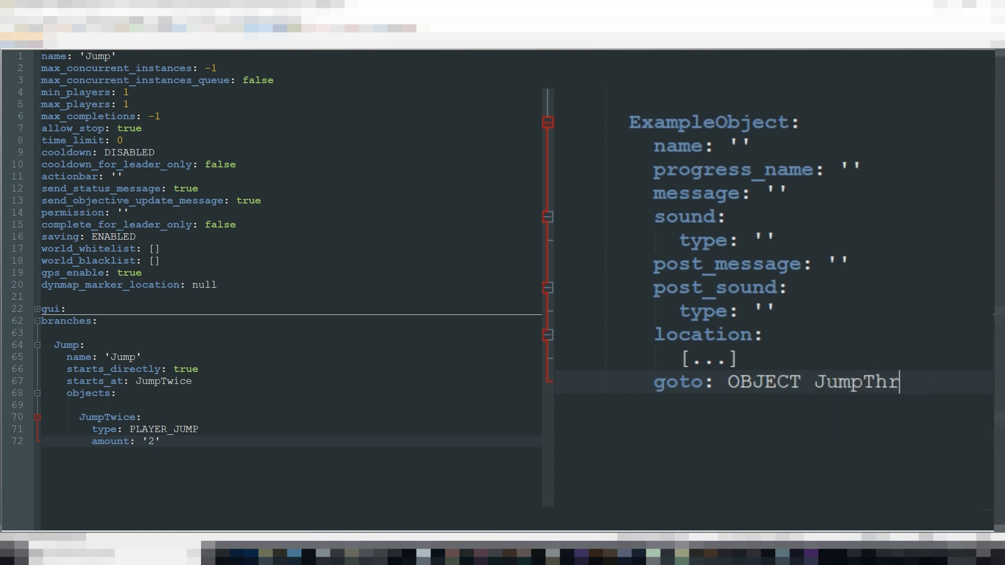
type("BRANCH Fire_bra")
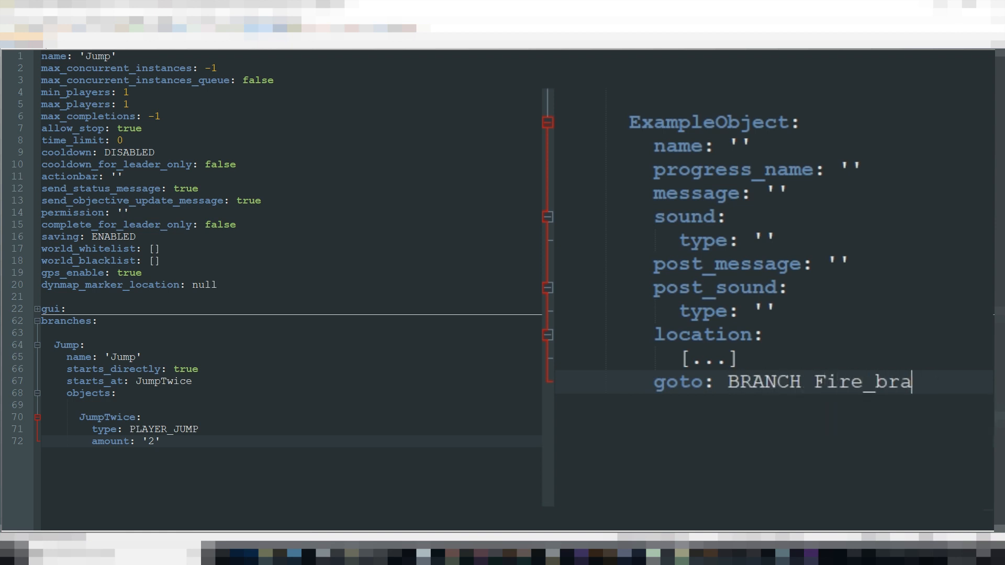
key("BackSpace")
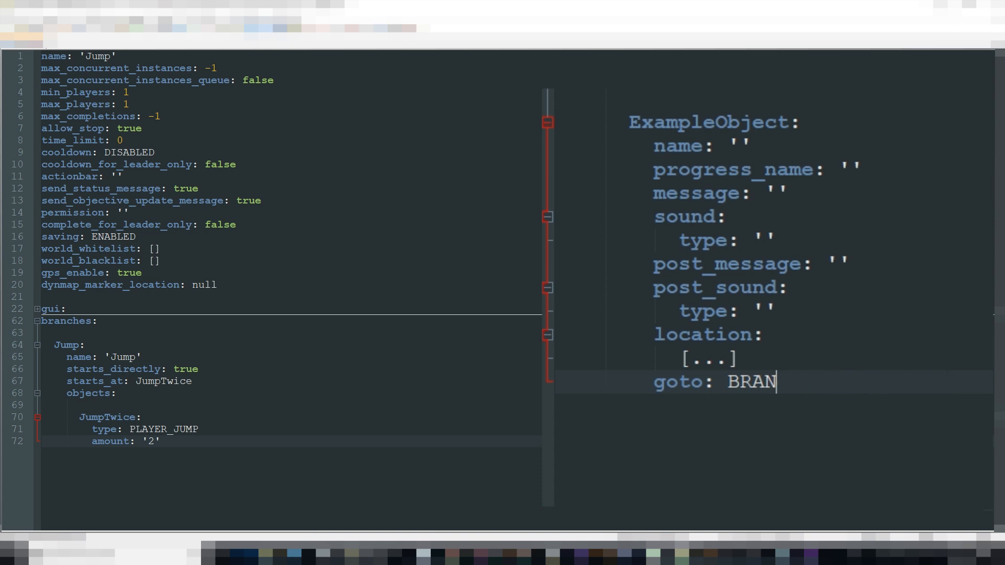
type("QUEST_SUCCESS")
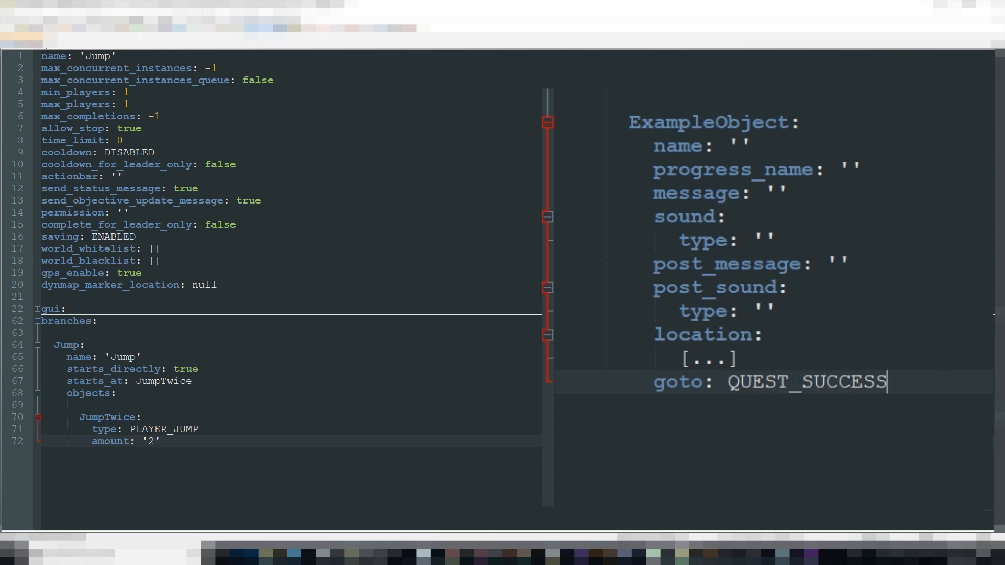
type("QUEST_FAIL")
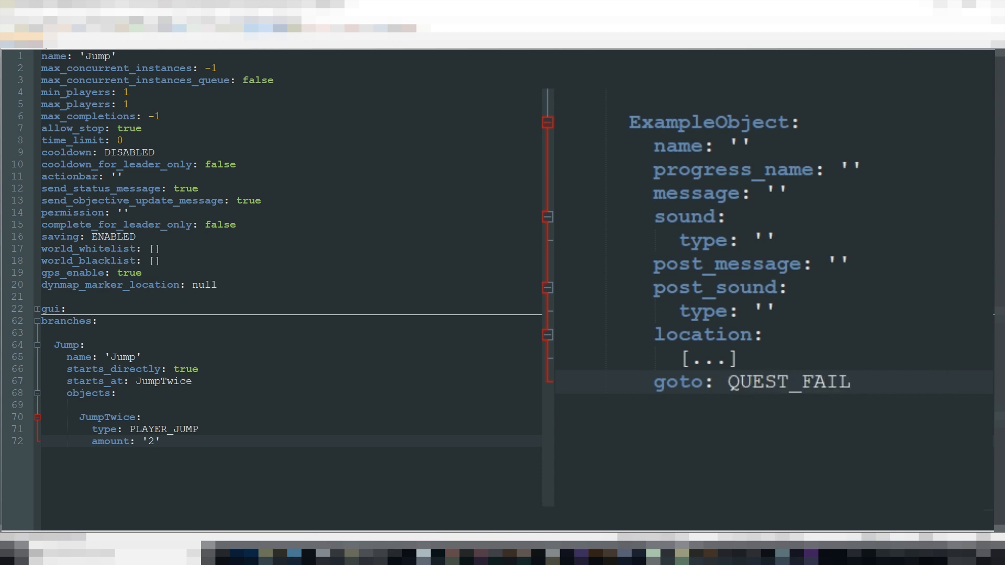
left_click(849, 381)
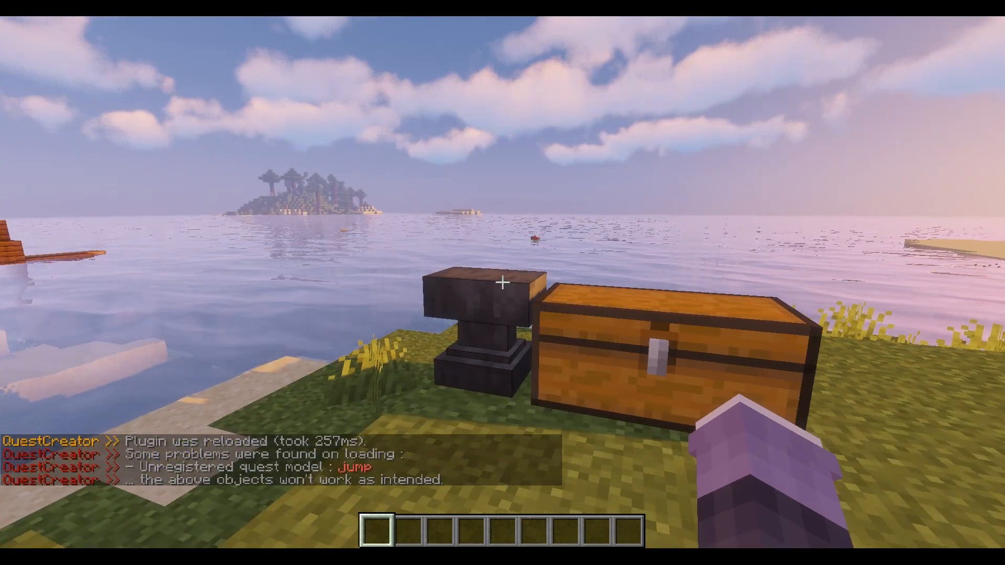
mouse_move(501, 283)
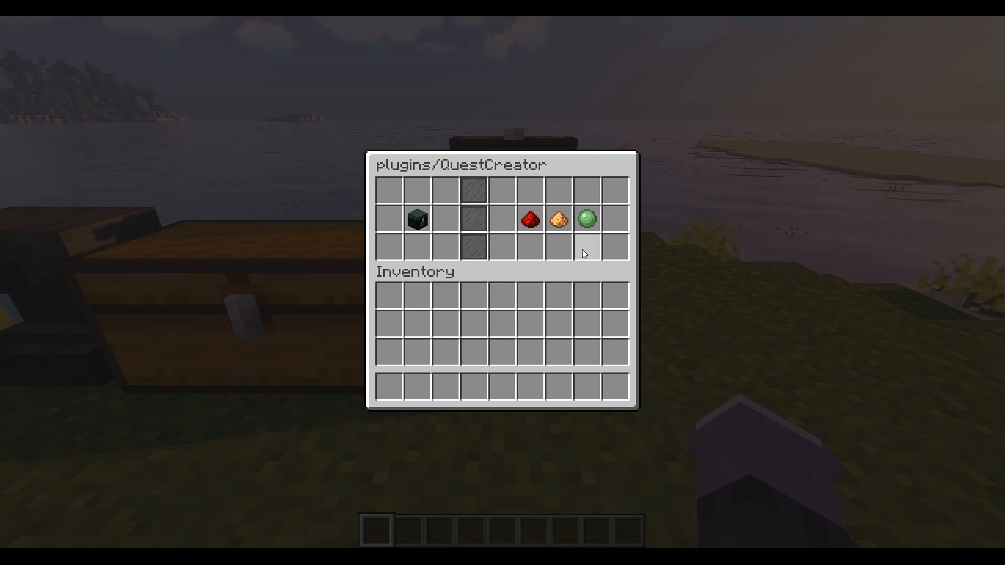
mouse_move(529, 221)
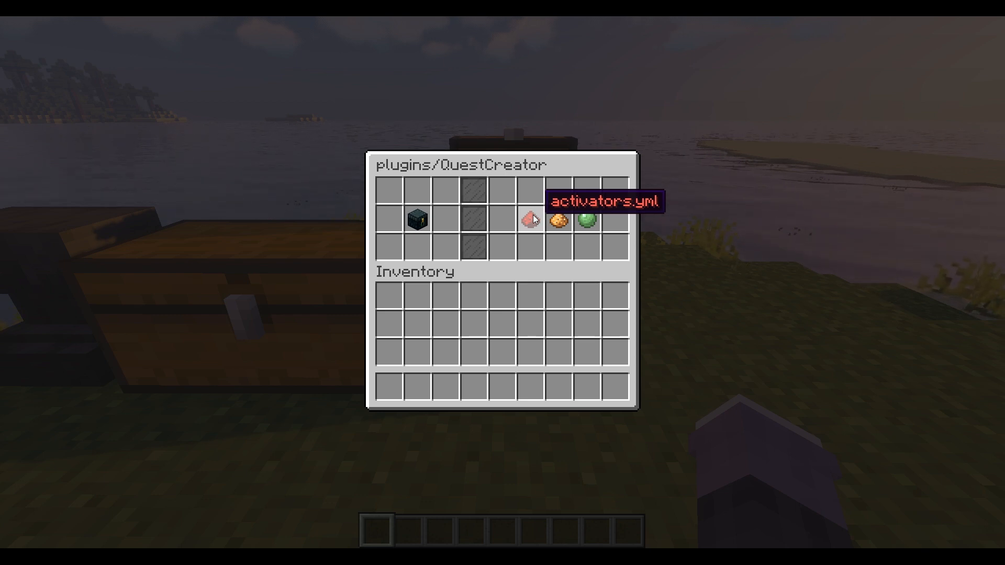
mouse_move(559, 223)
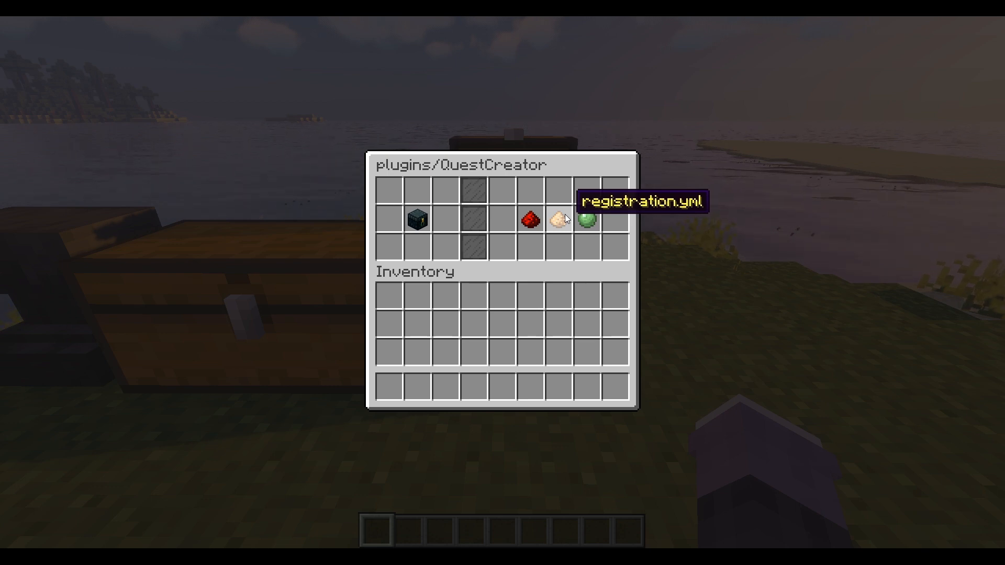
mouse_move(559, 220)
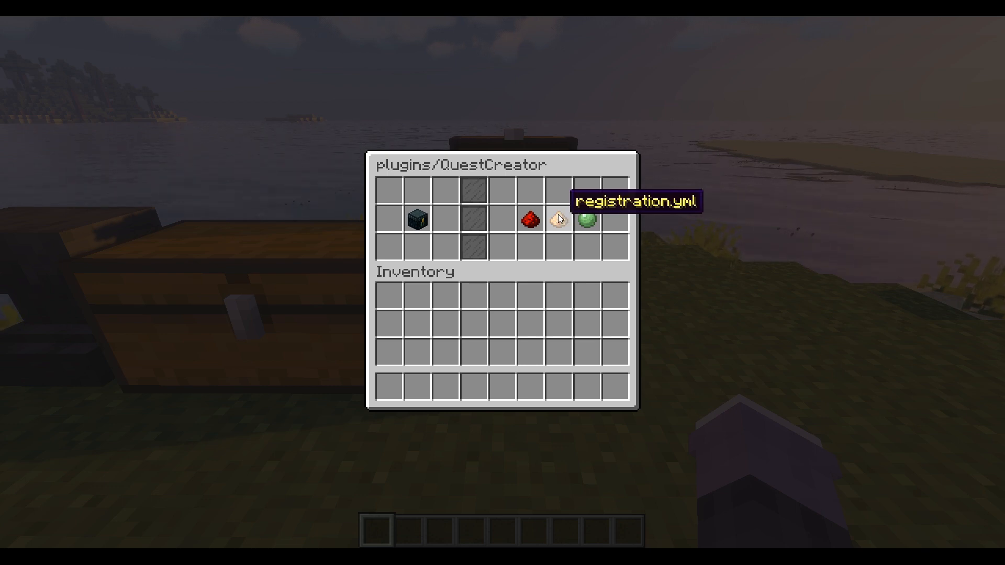
mouse_move(593, 221)
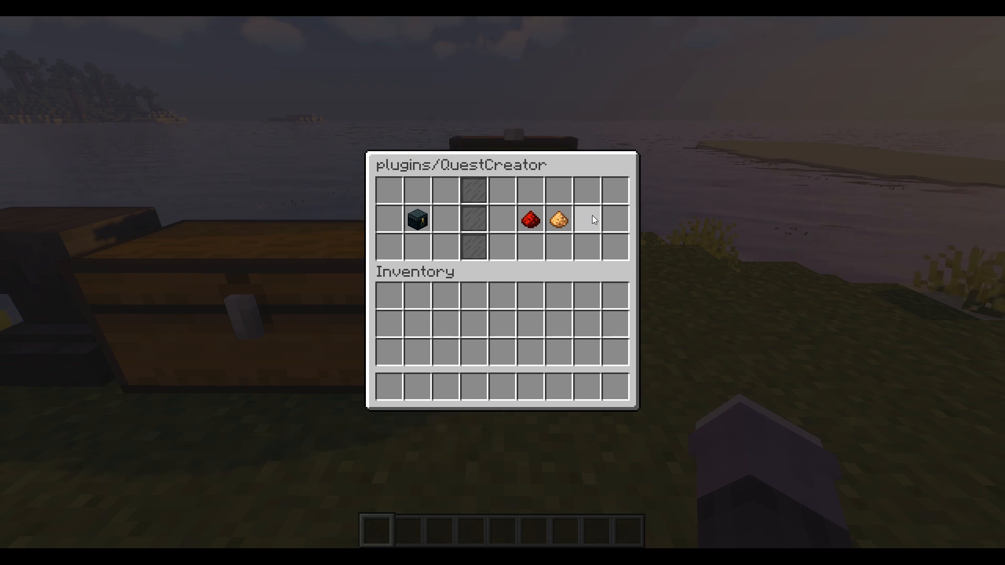
mouse_move(530, 221)
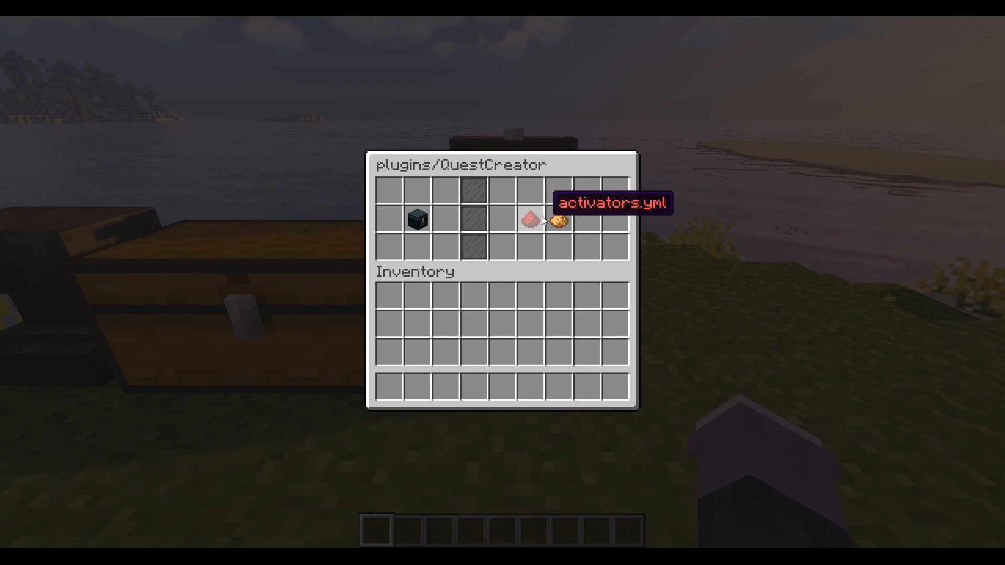
Select registration.yml in the plugins/QuestCreator file browser to edit it.
left_click(558, 221)
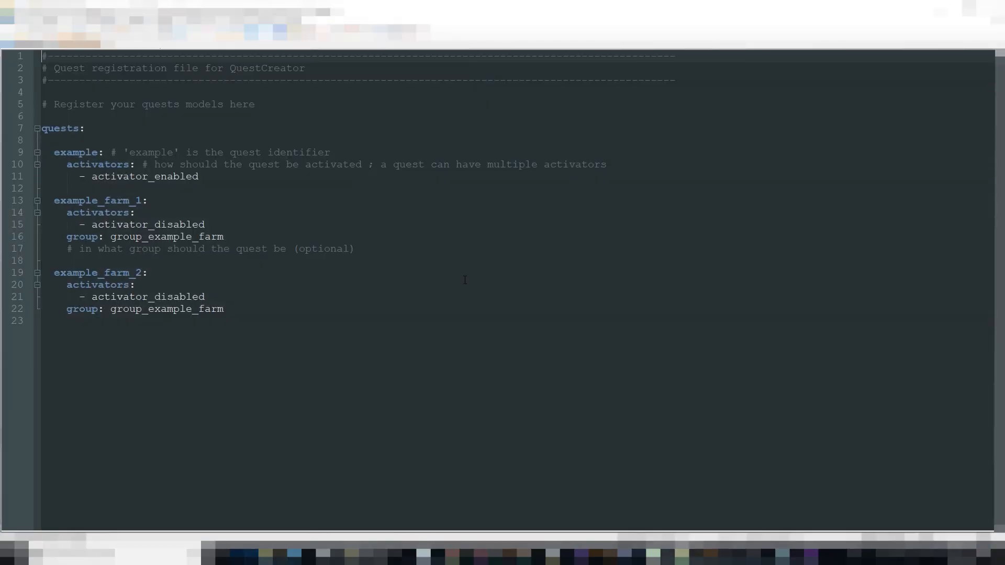
mouse_move(229, 322)
type("j")
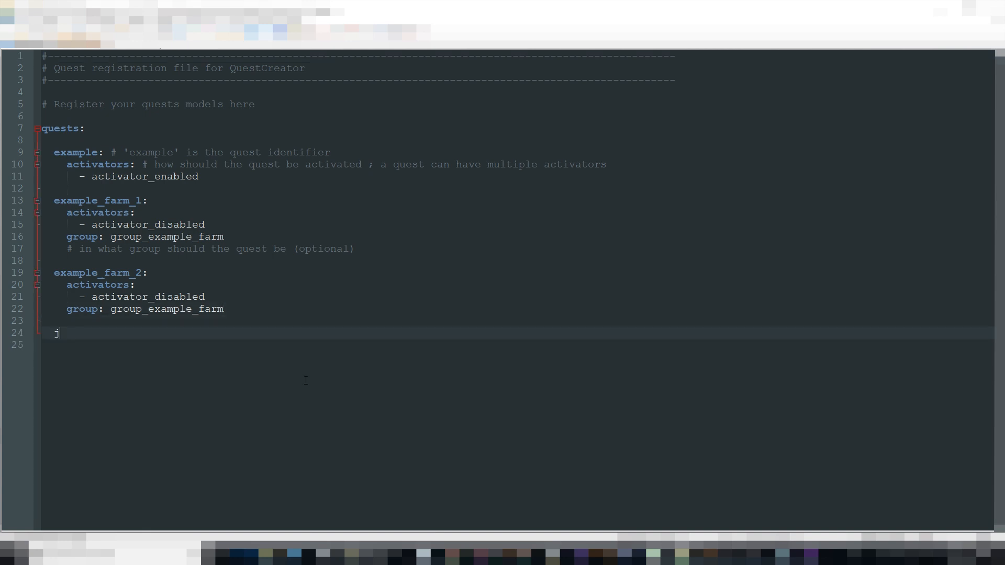
Add a 'jump:' quest entry with an activators list holding '- activator'.
type("ump:")
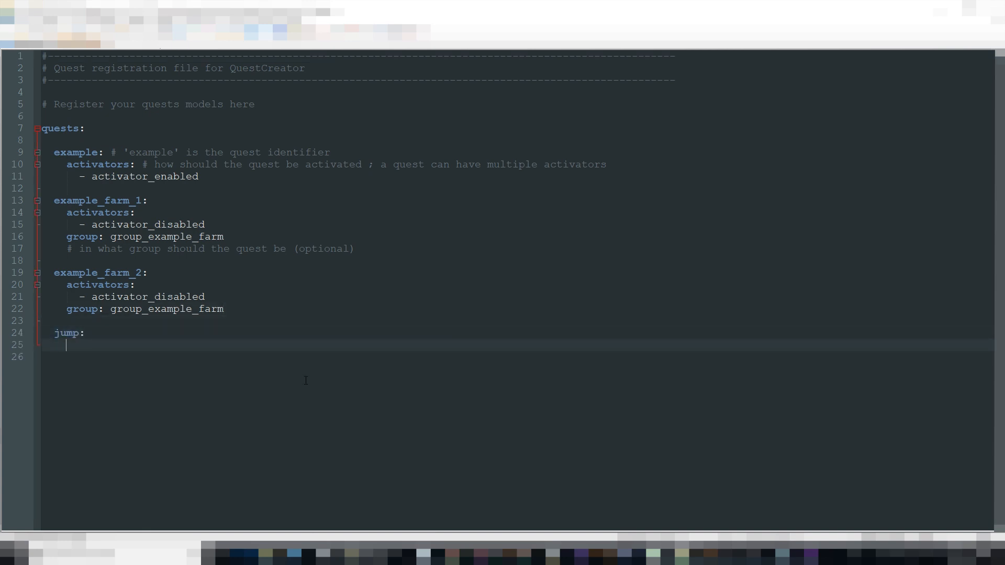
type("activators:")
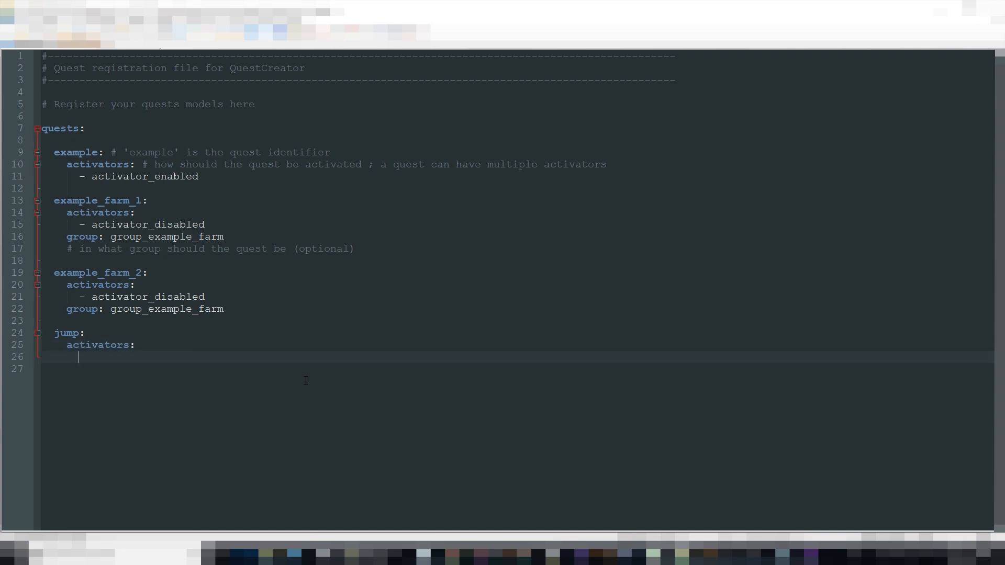
type("- activator")
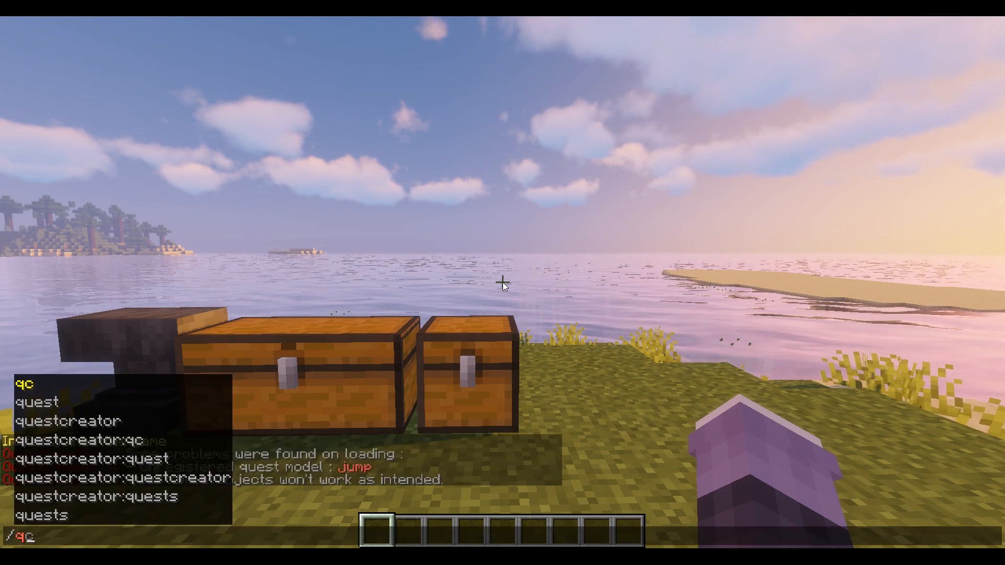
Run /qc reload in chat to reload the QuestCreator plugin.
key("Enter")
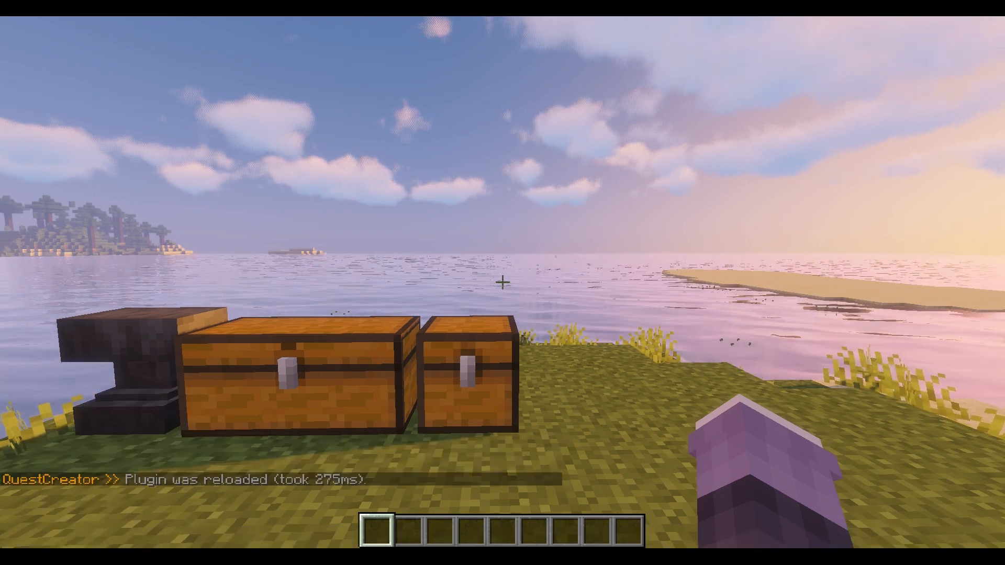